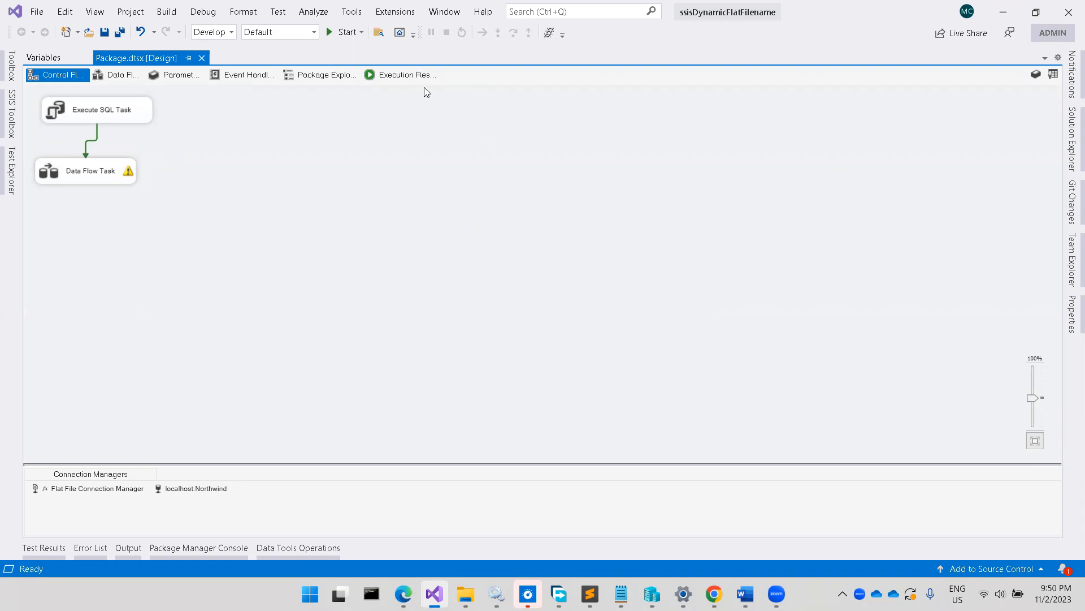
mouse_move(443, 61)
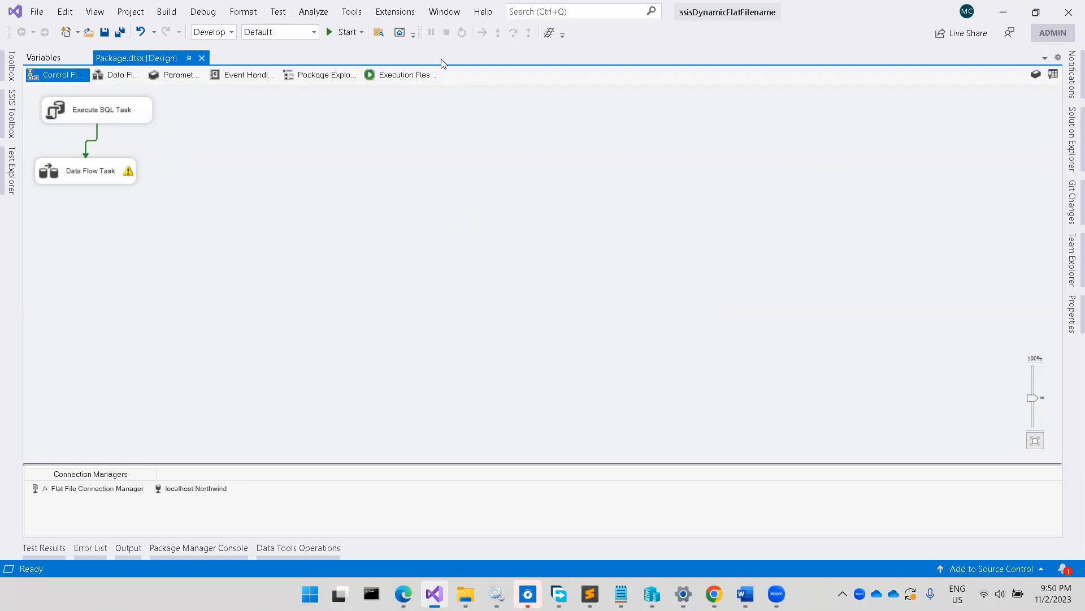
mouse_move(909, 21)
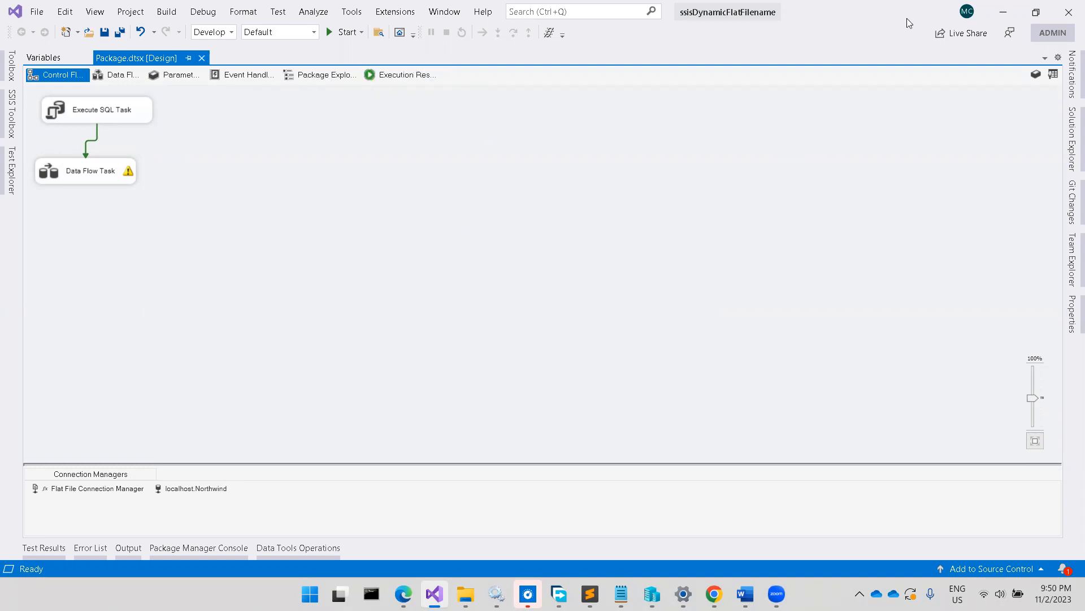
mouse_move(880, 32)
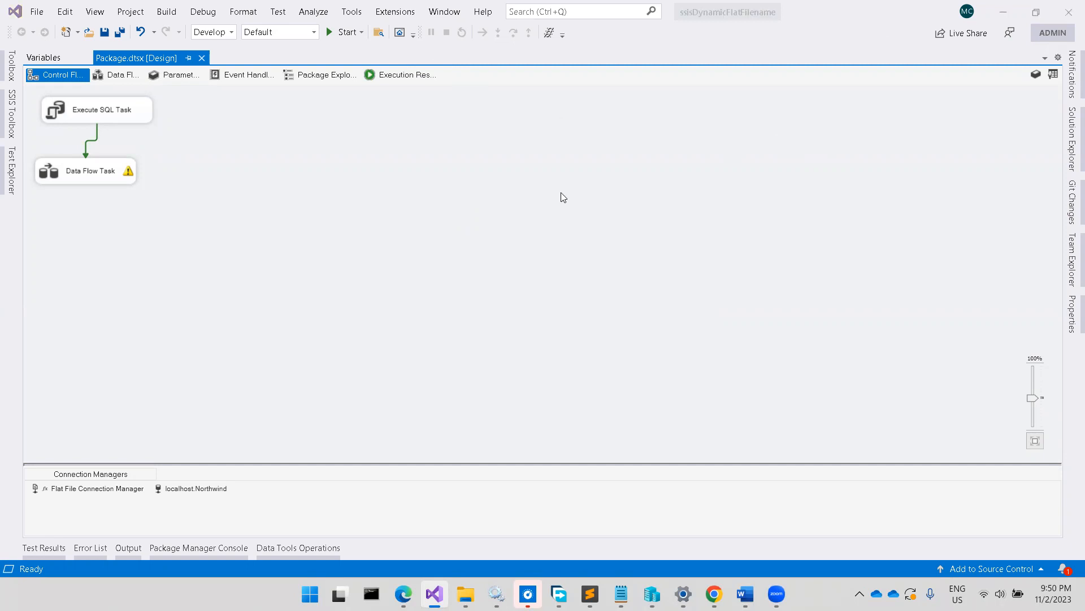
mouse_move(307, 133)
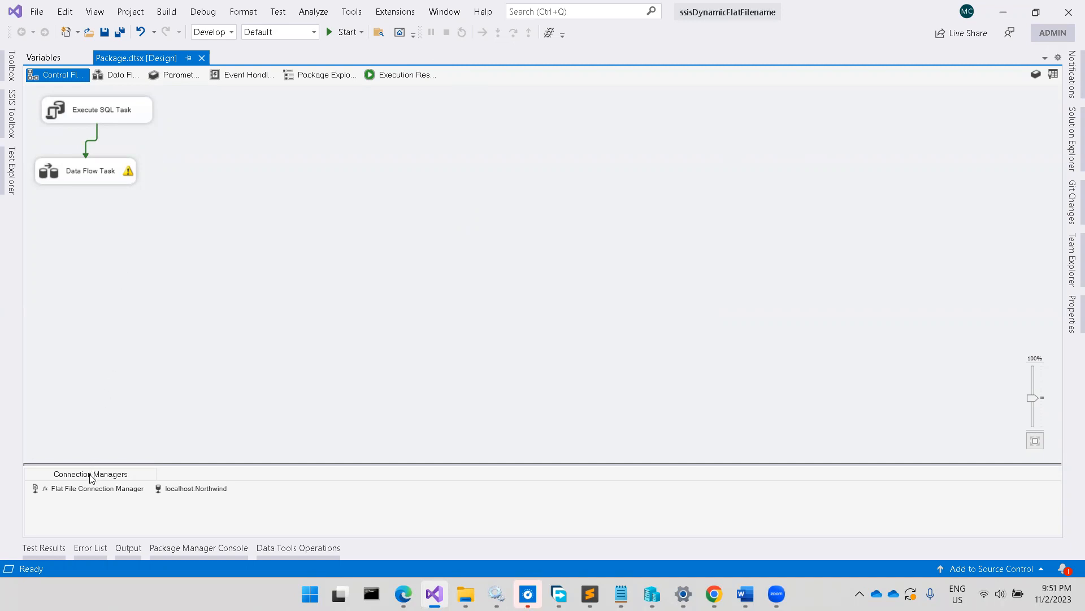
- Inspect the Flat File Connection Manager's settings from the package design
left_click(93, 488)
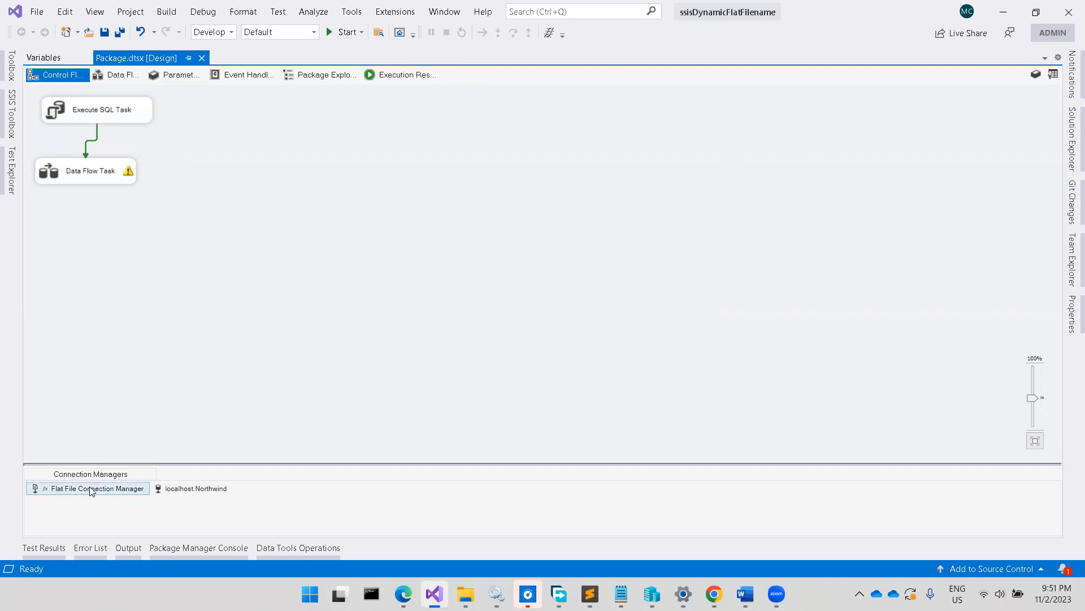
left_click(92, 489)
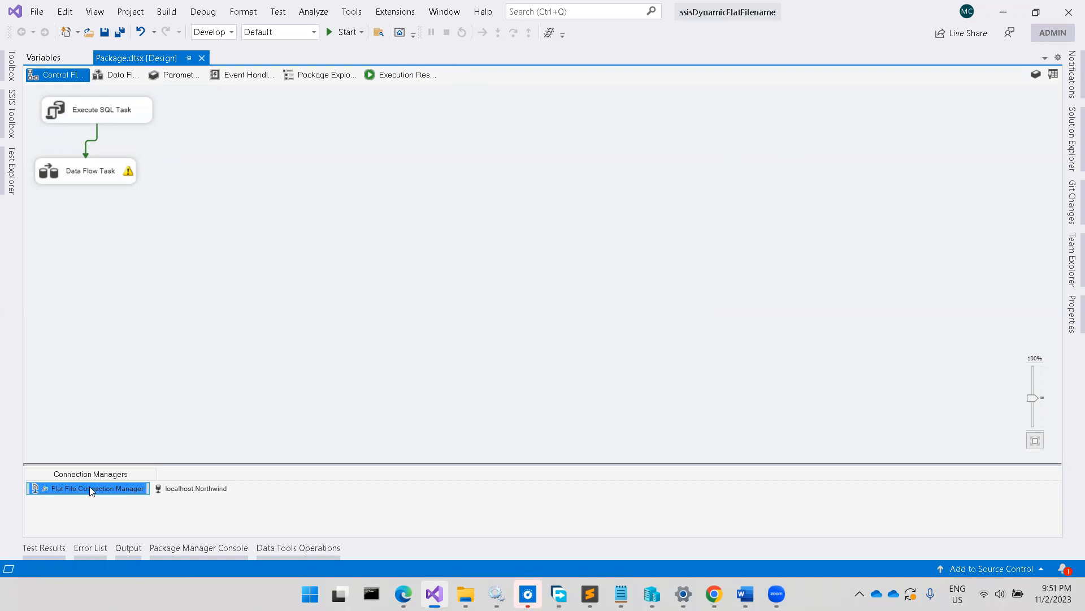
double_click(93, 488)
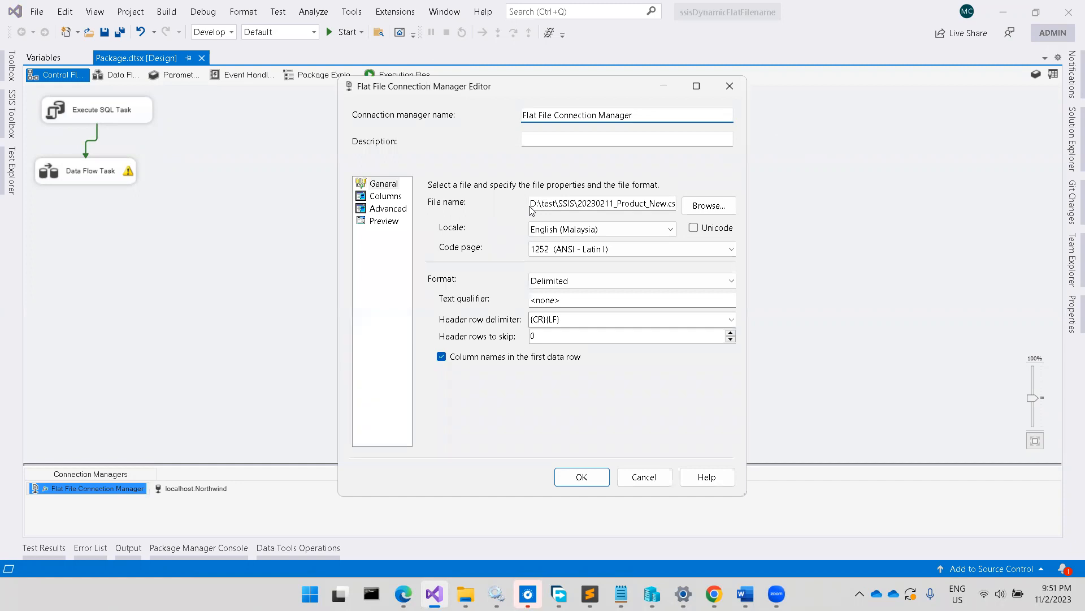
double_click(541, 203)
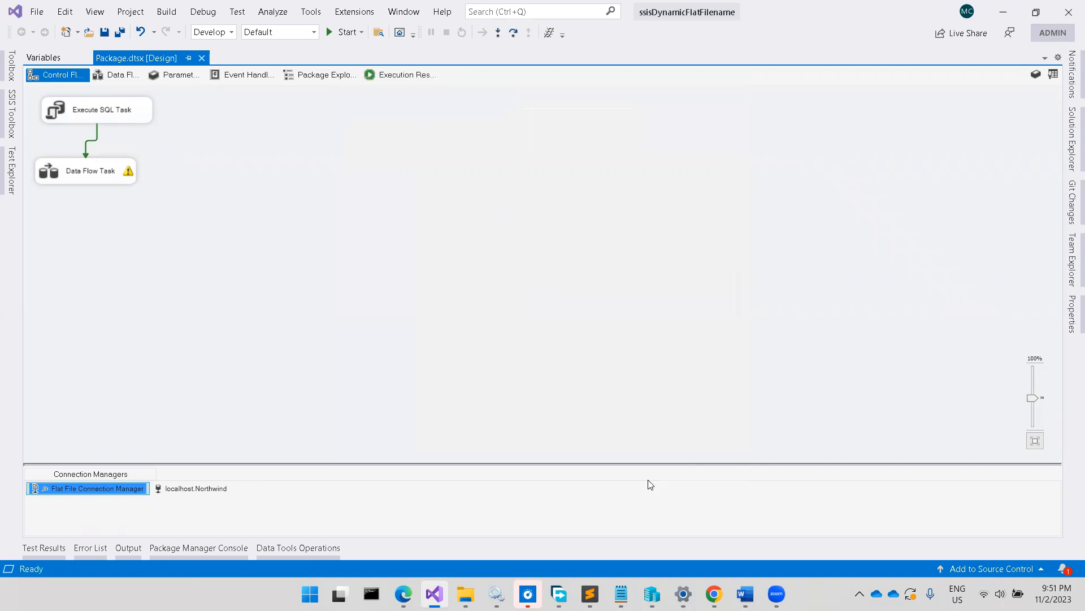
mouse_move(450, 356)
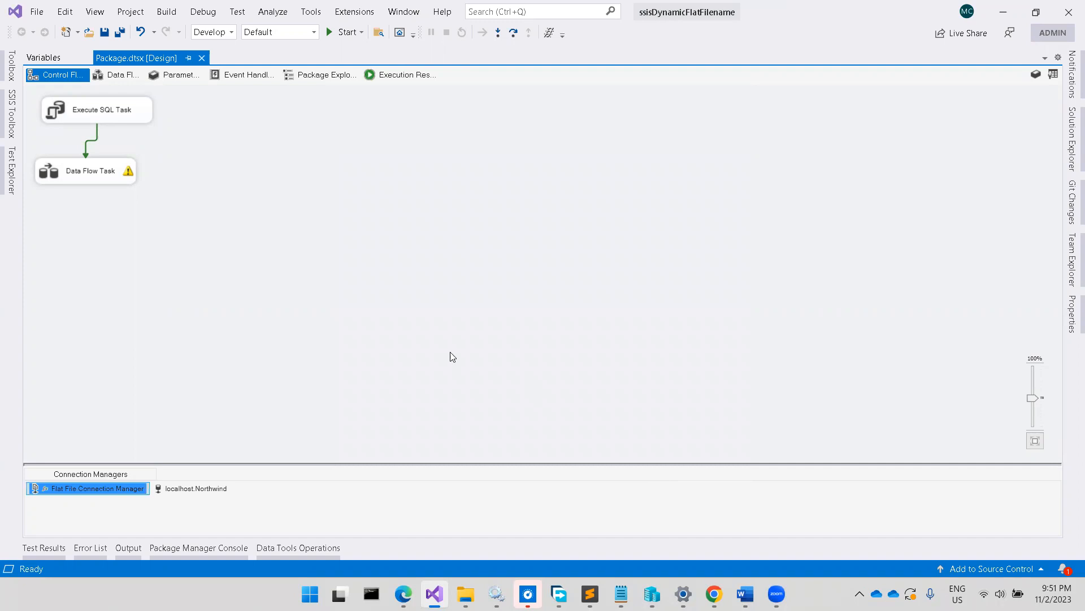
mouse_move(304, 187)
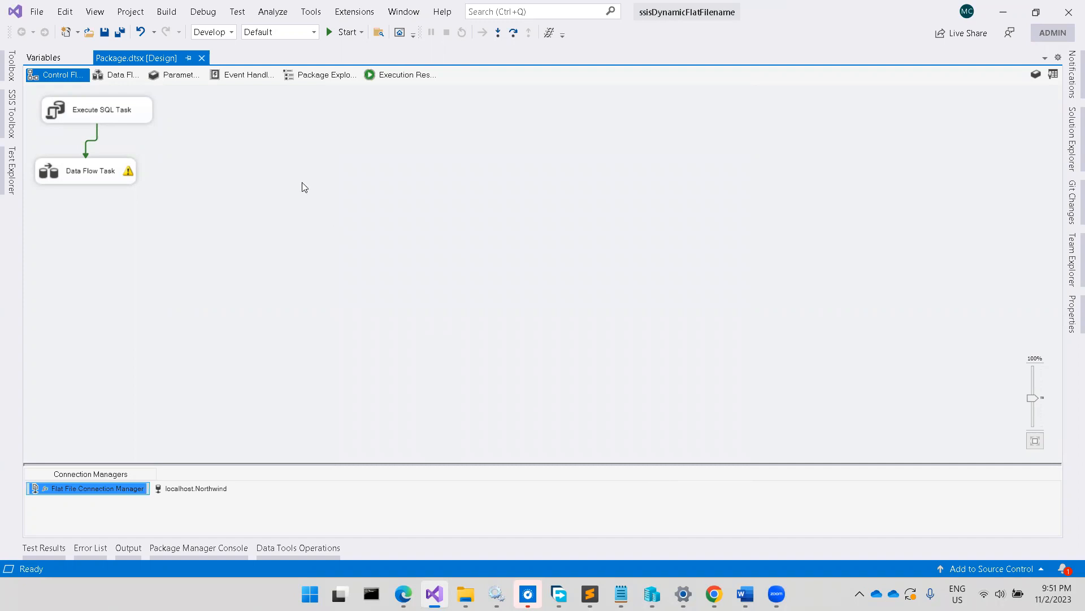
- Review the TableName variable's value in the Variables list and return to the design
left_click(37, 56)
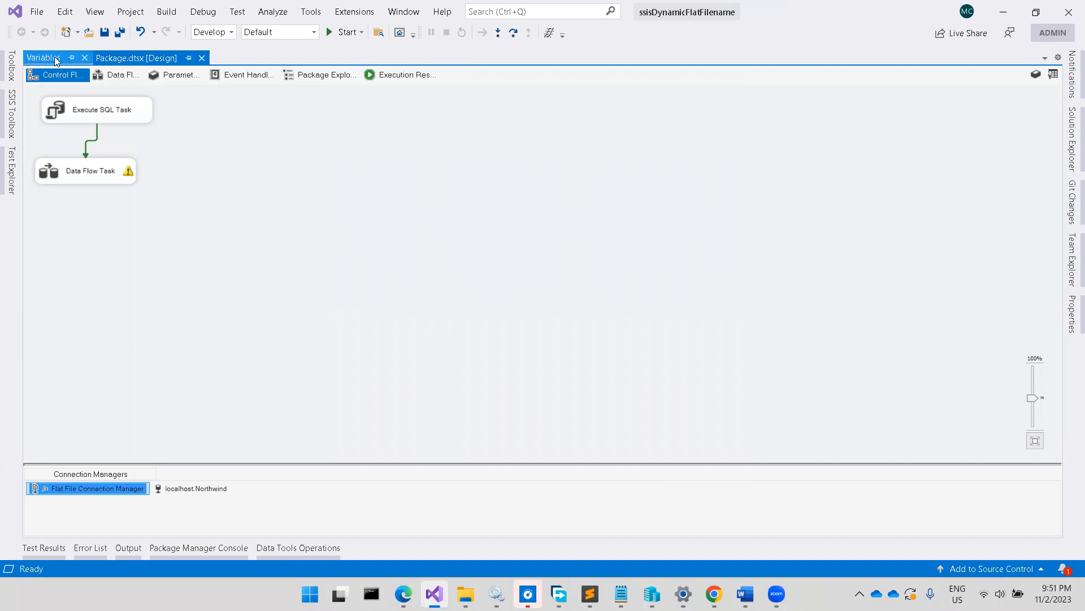
left_click(43, 59)
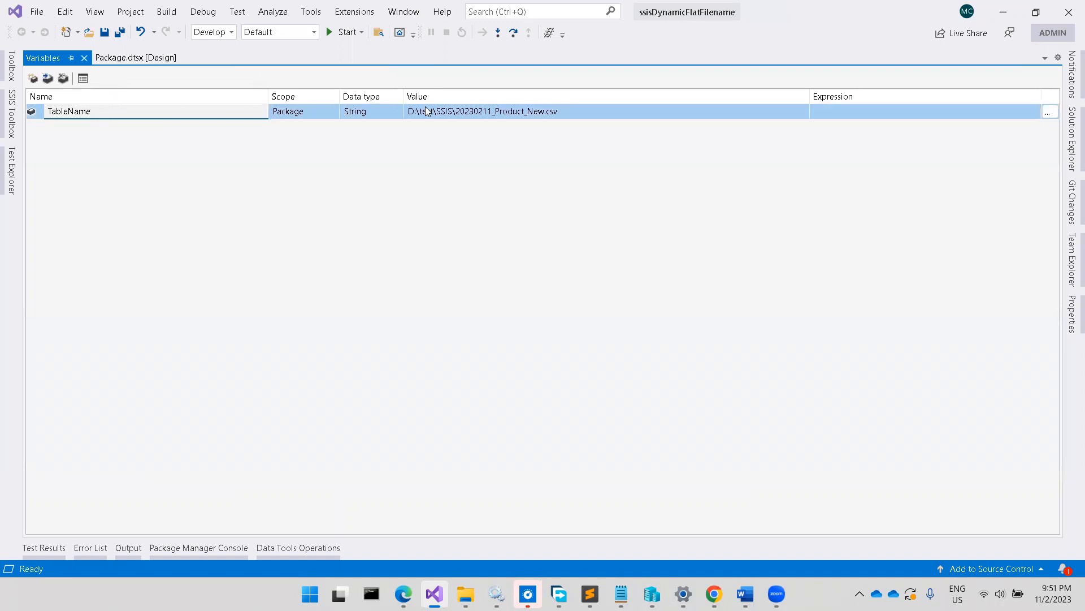
double_click(484, 110)
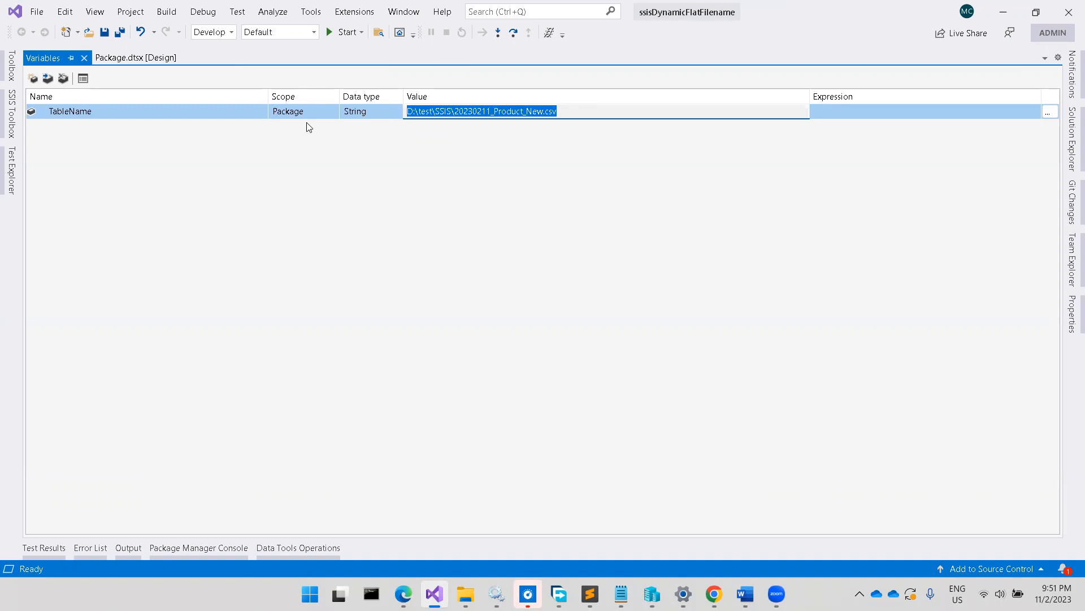
left_click(130, 59)
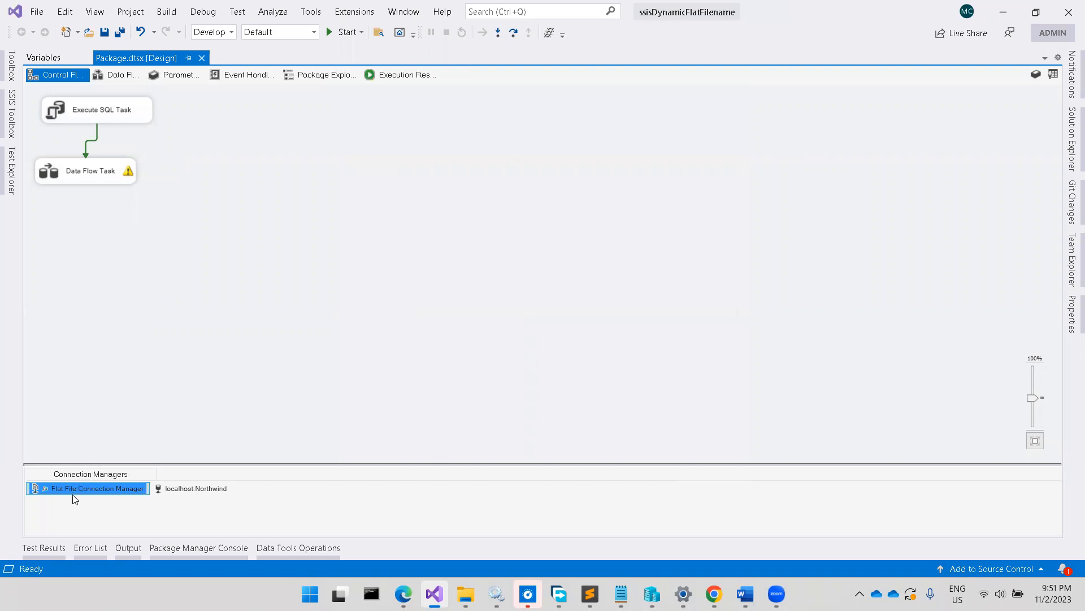
mouse_move(85, 510)
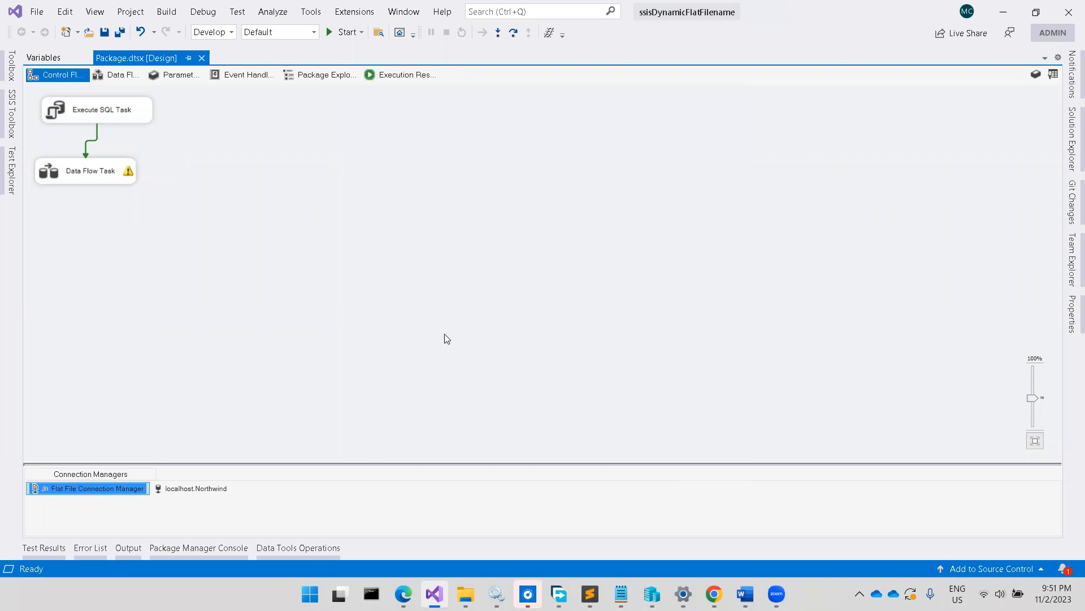
mouse_move(961, 287)
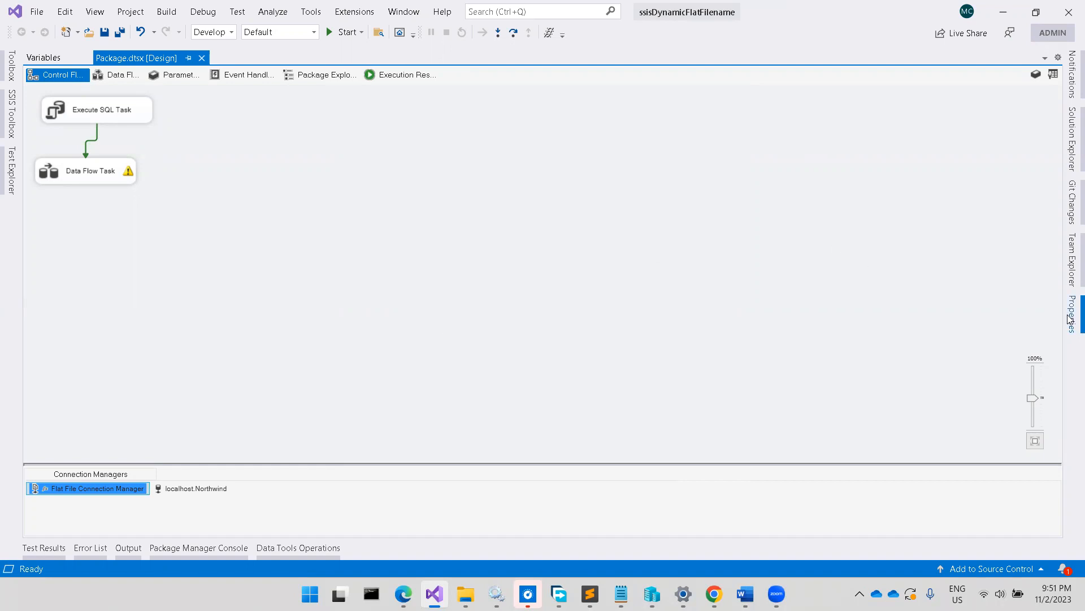
- Show the flat file connection's properties and expand its Expressions property
left_click(87, 489)
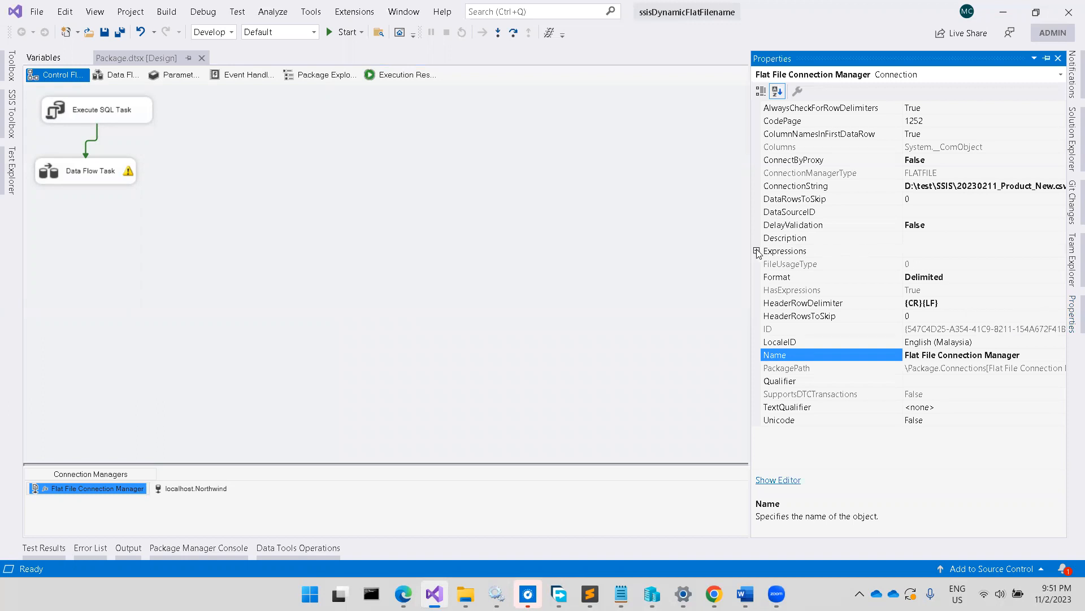
left_click(755, 251)
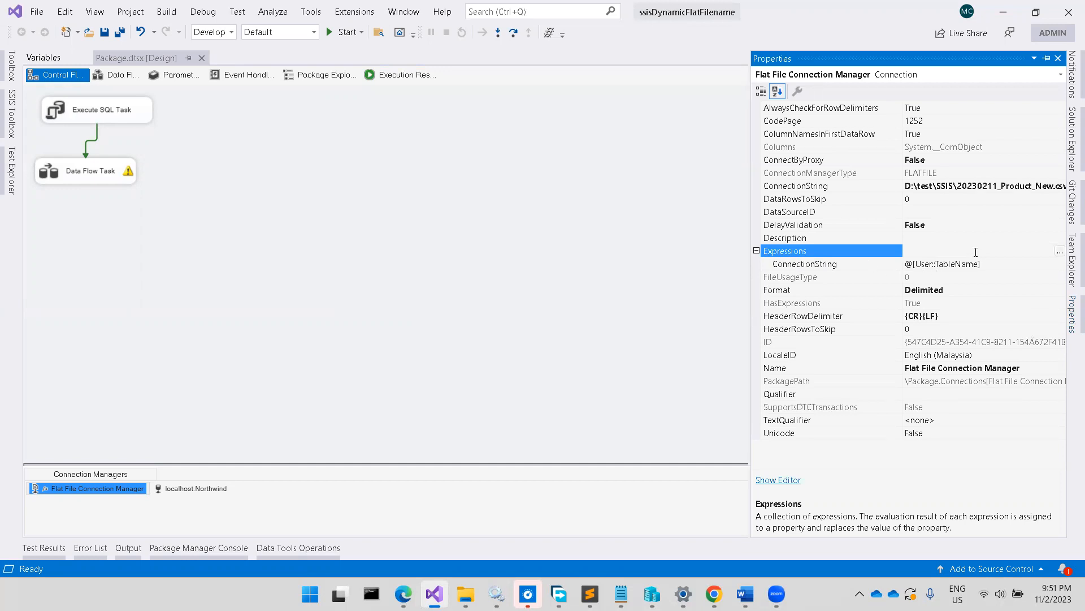
- Confirm @[User::TableName] as the ConnectionString expression and close both expression editors
left_click(1059, 251)
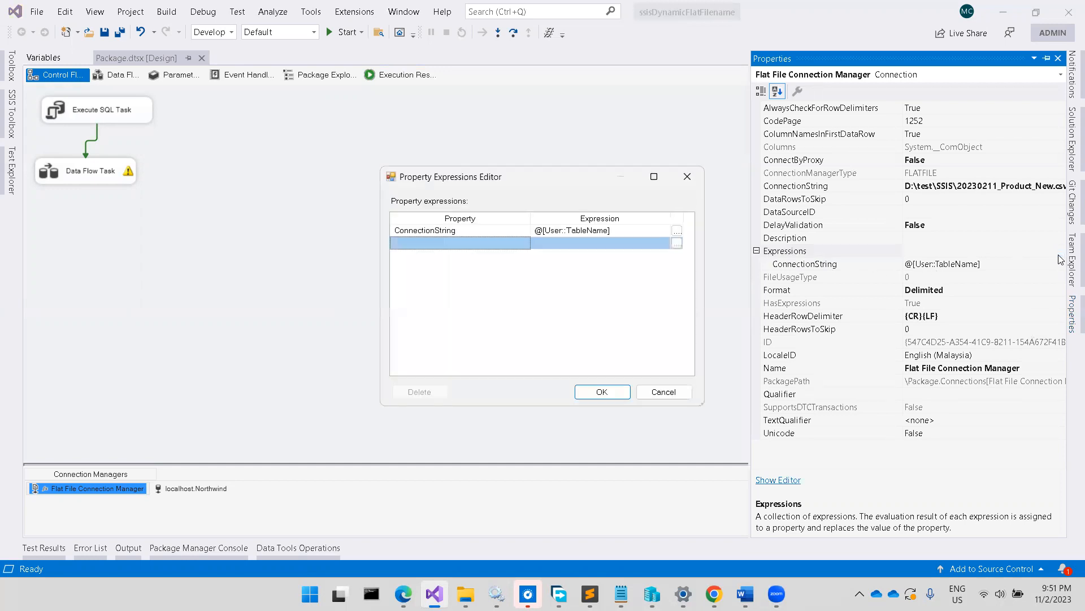
left_click(459, 230)
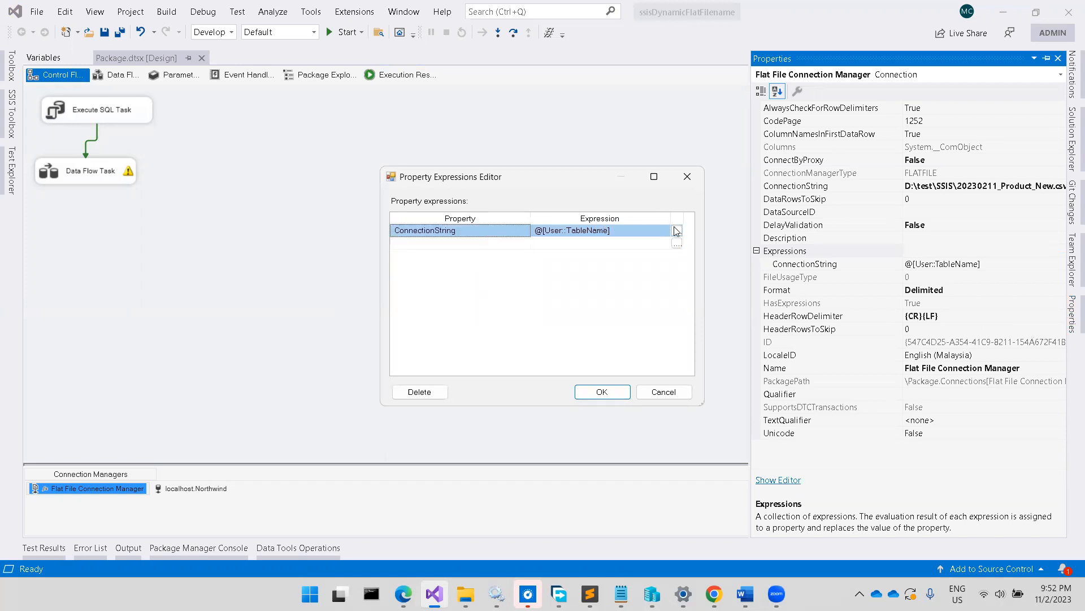
left_click(676, 242)
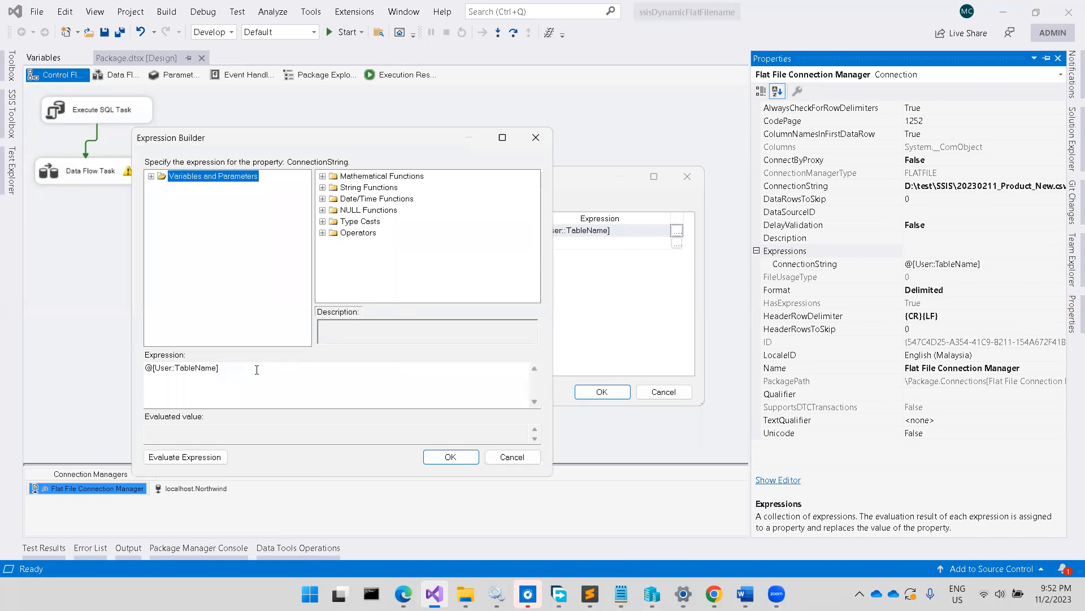
double_click(181, 369)
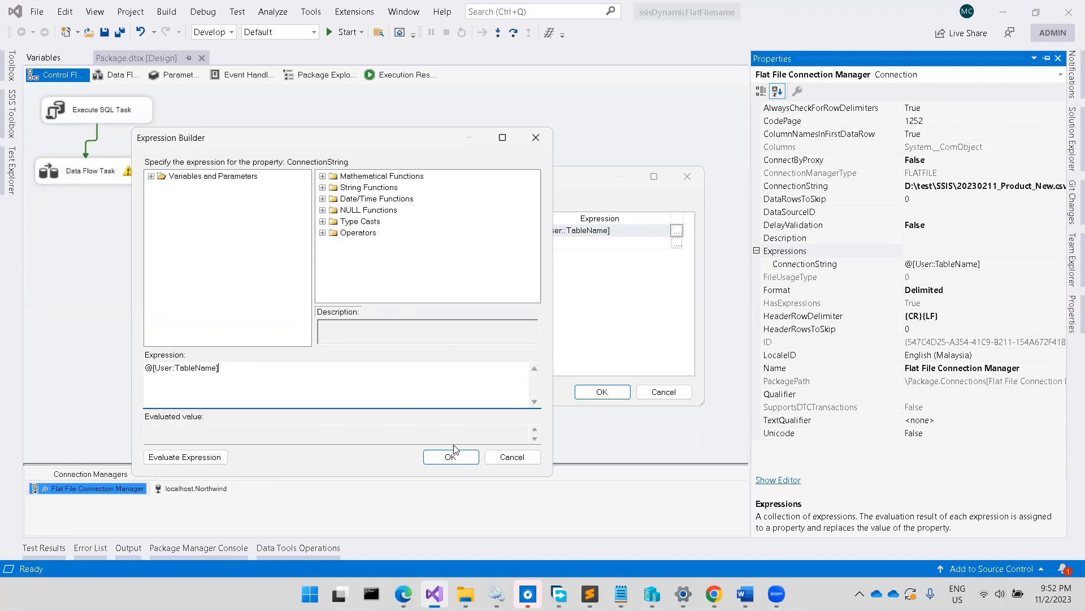
left_click(450, 456)
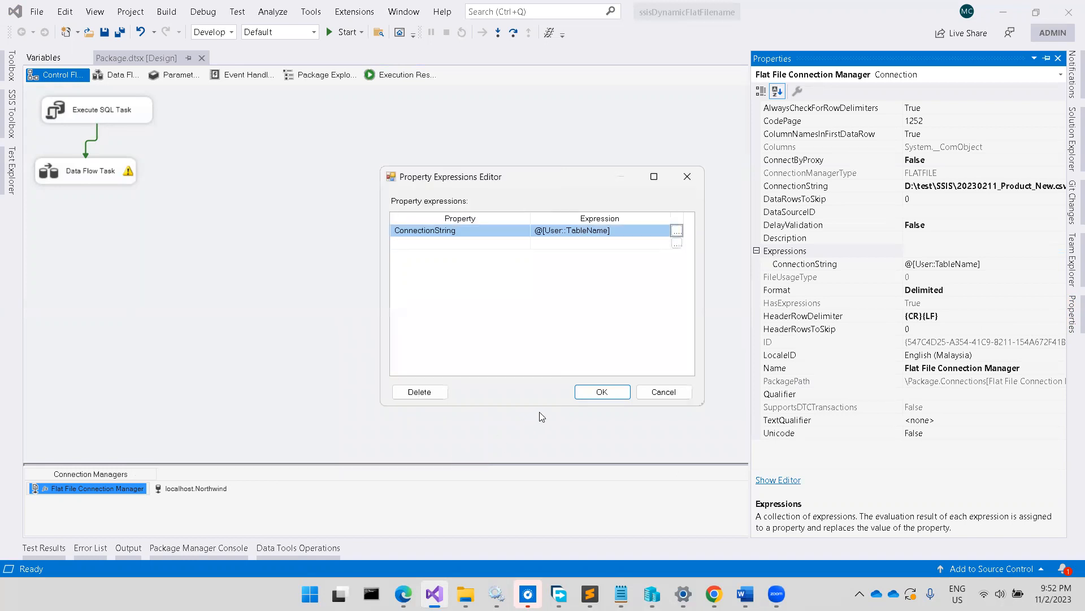
left_click(602, 391)
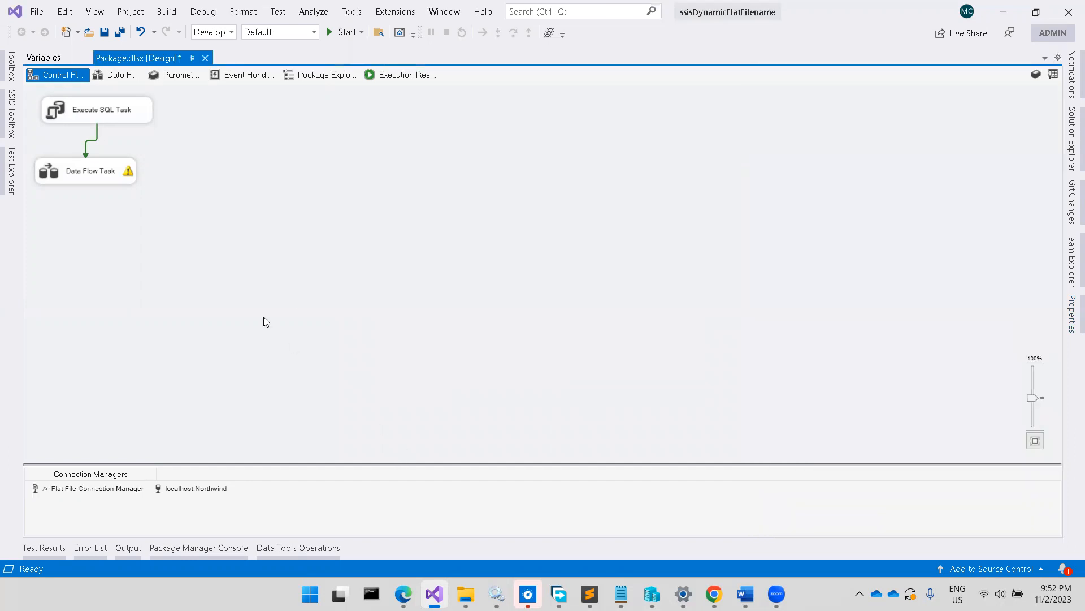
mouse_move(111, 168)
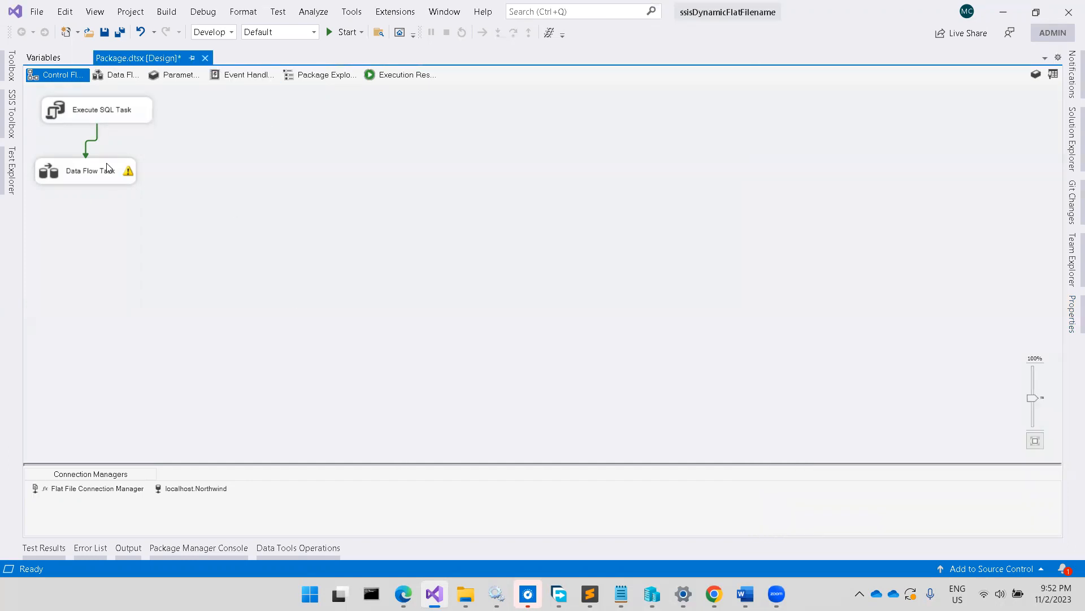
- Show the Data Flow Task: Flat File Source, Data Conversion, OLE DB Destination
left_click(119, 75)
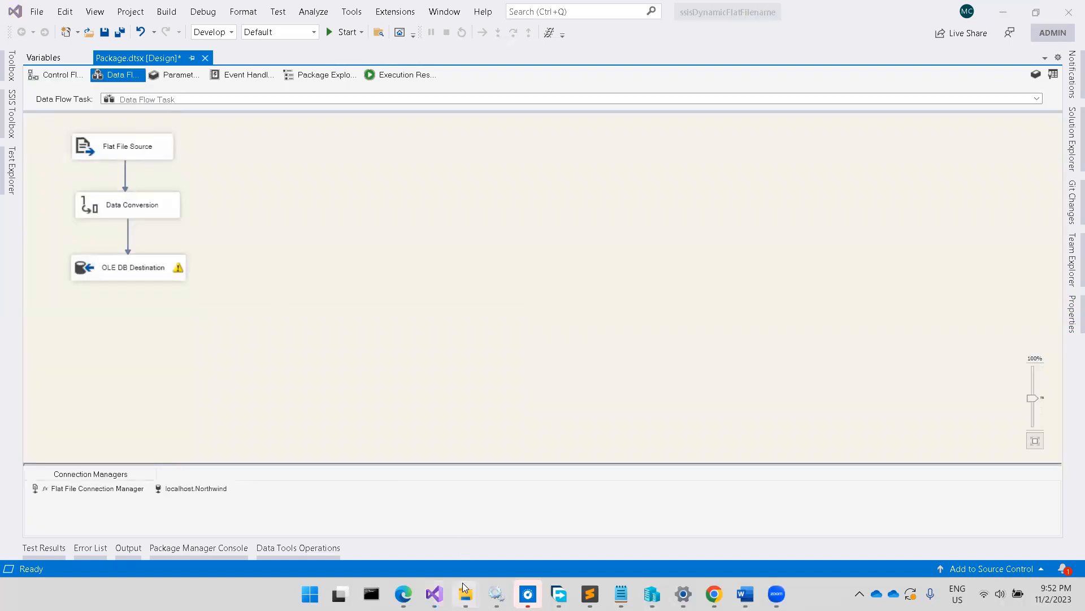
mouse_move(466, 589)
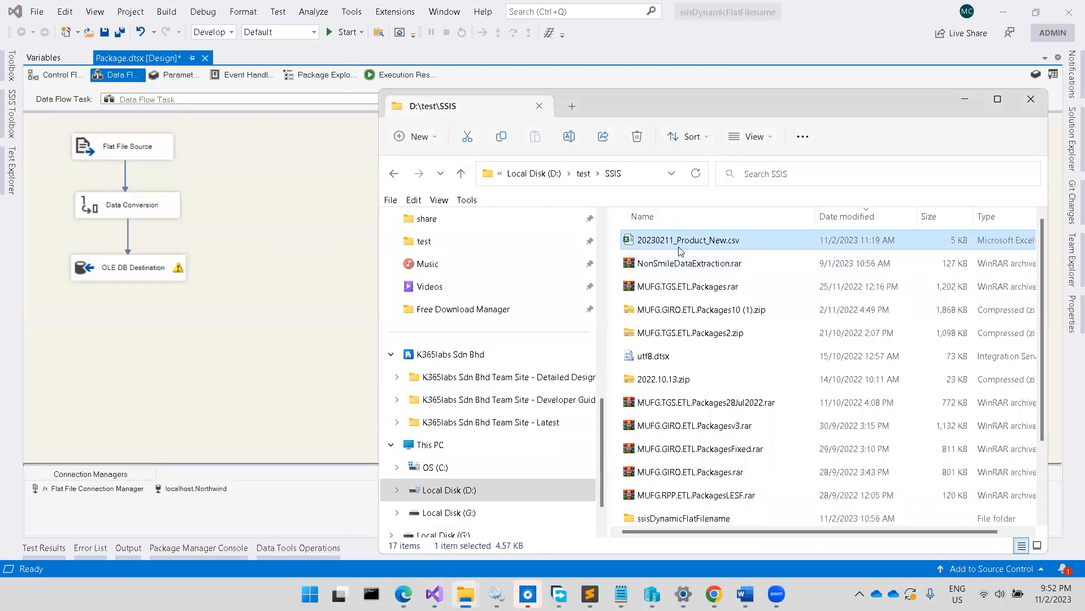
mouse_move(307, 245)
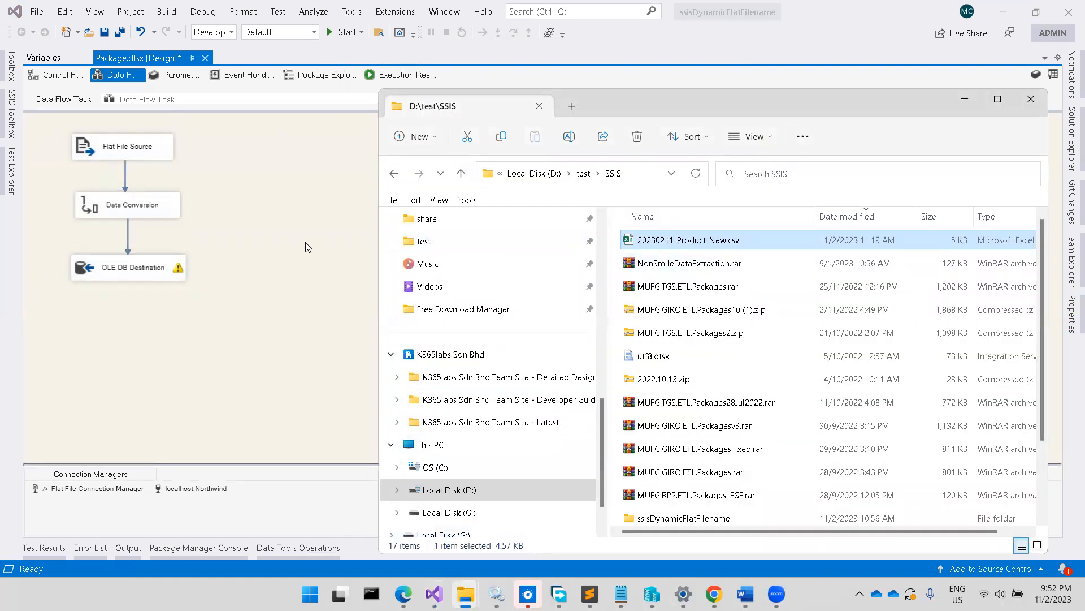
- Rename the CSV in D:\test\SSIS to 20230211Product_New.csv, dropping the underscore
left_click(1031, 99)
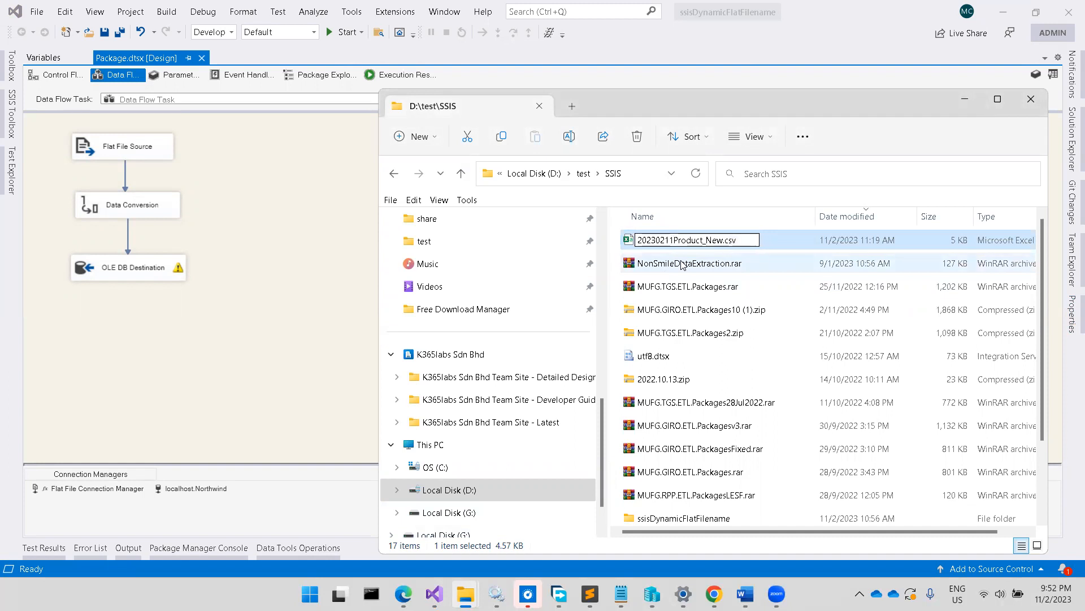
left_click(1031, 99)
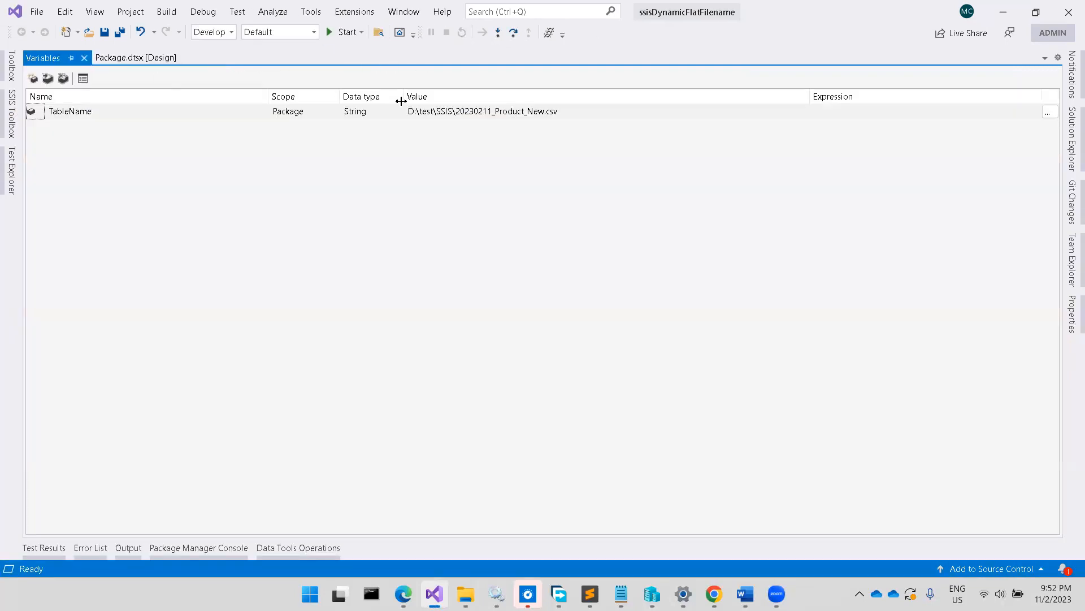
- Set TableName to D:\test\SSIS\20230211Product_New.csv and return to the design
left_click(482, 111)
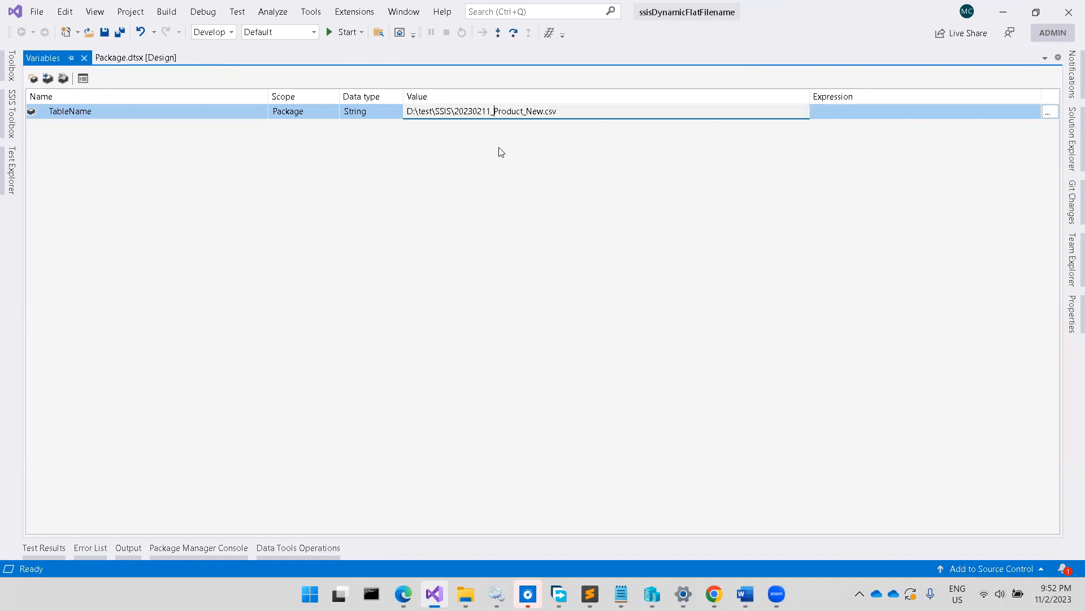
key("Backspace")
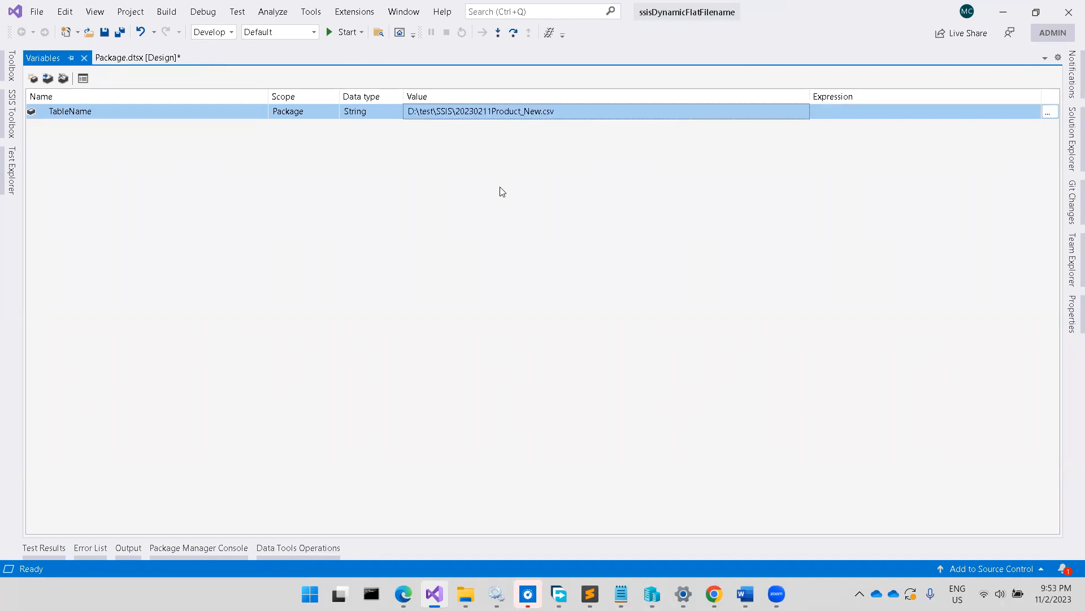
mouse_move(156, 51)
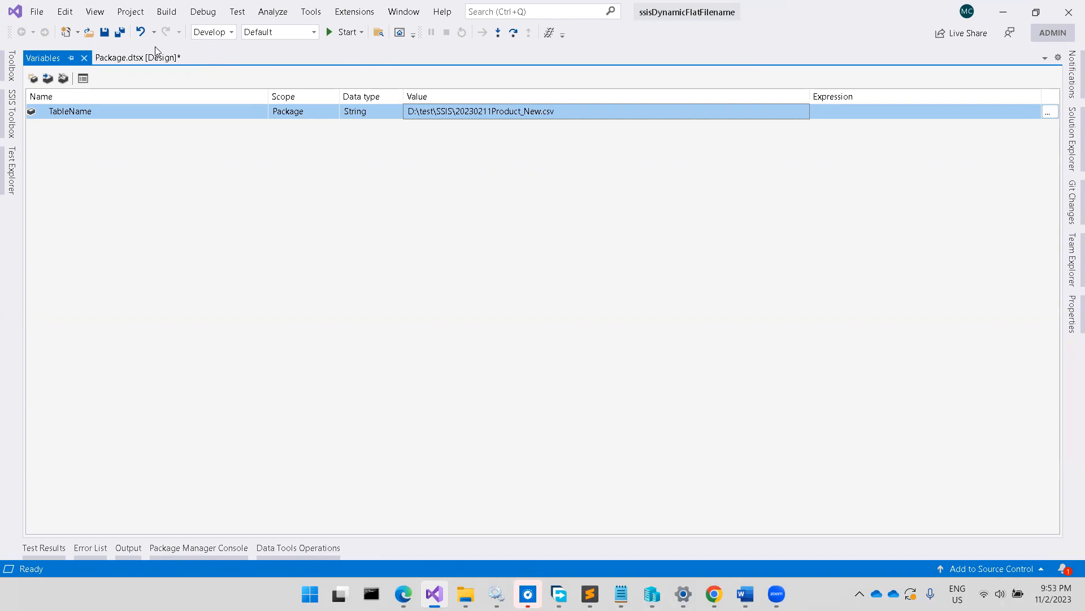
left_click(139, 58)
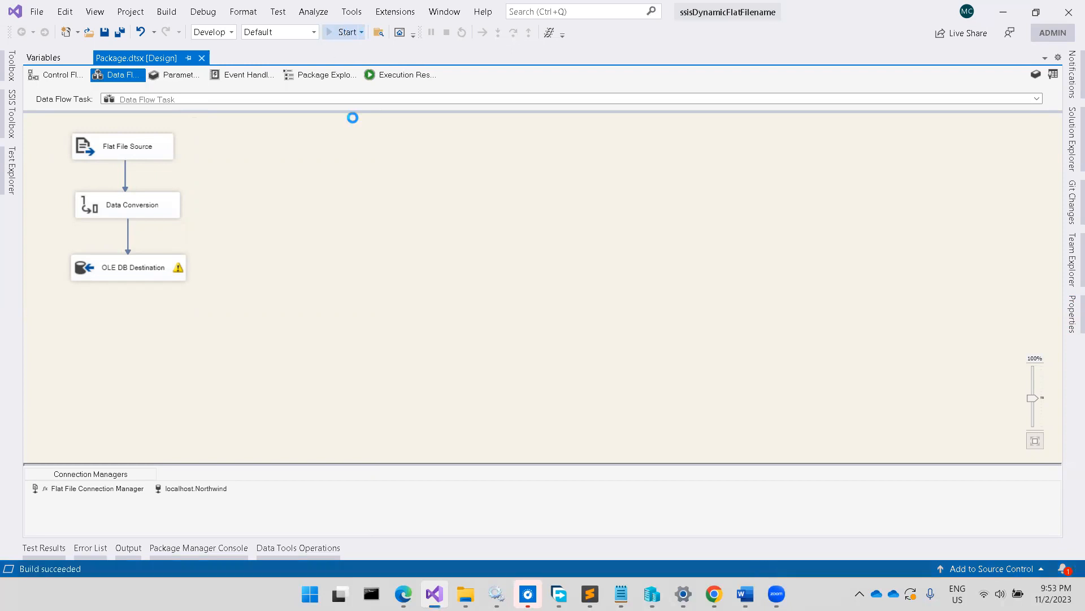
- Run the package; 77 rows flow from the CSV into the OLE DB Destination
left_click(340, 32)
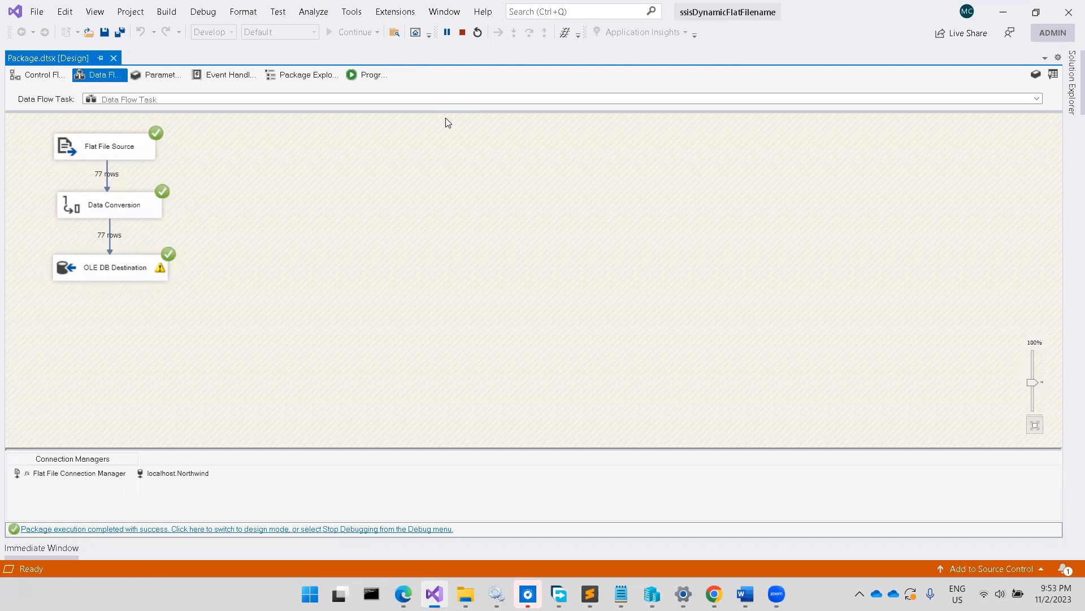
mouse_move(445, 164)
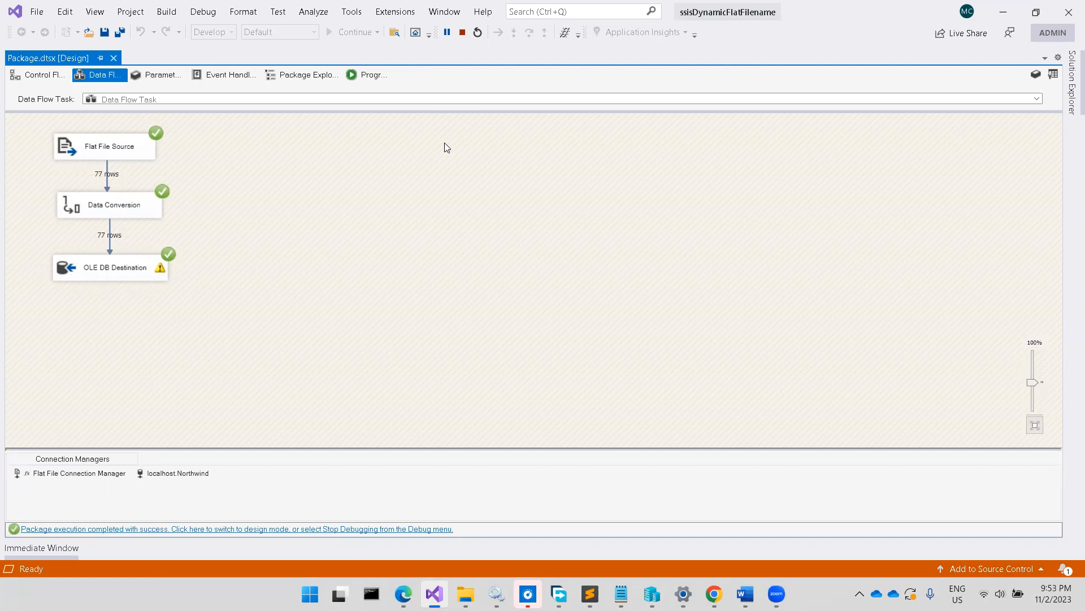